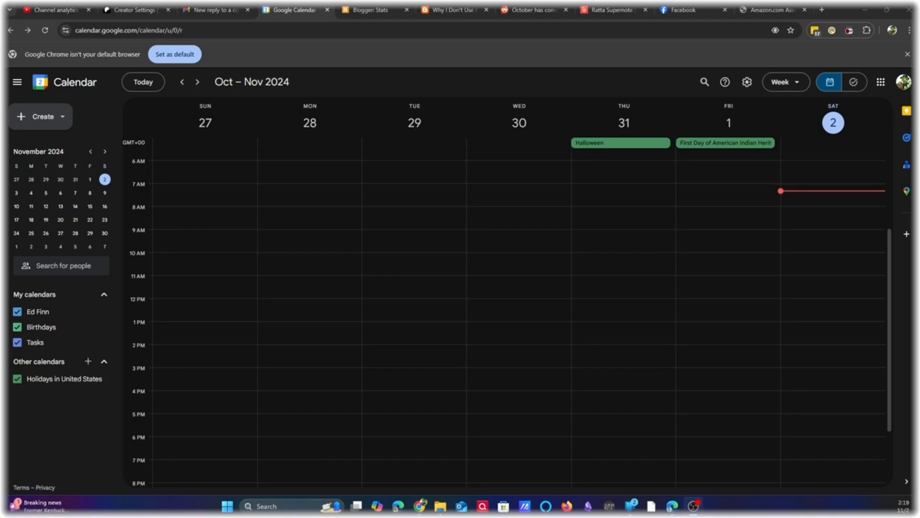
{"action": "mouse_move", "coordinate": [857, 114]}
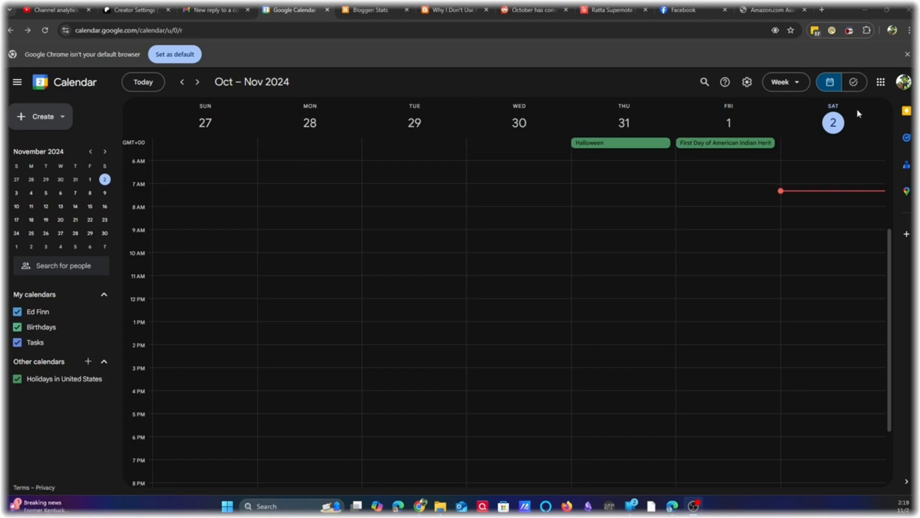
Switch Google Calendar from the week view to the Tasks view showing My Tasks
{"action": "left_click", "coordinate": [853, 82]}
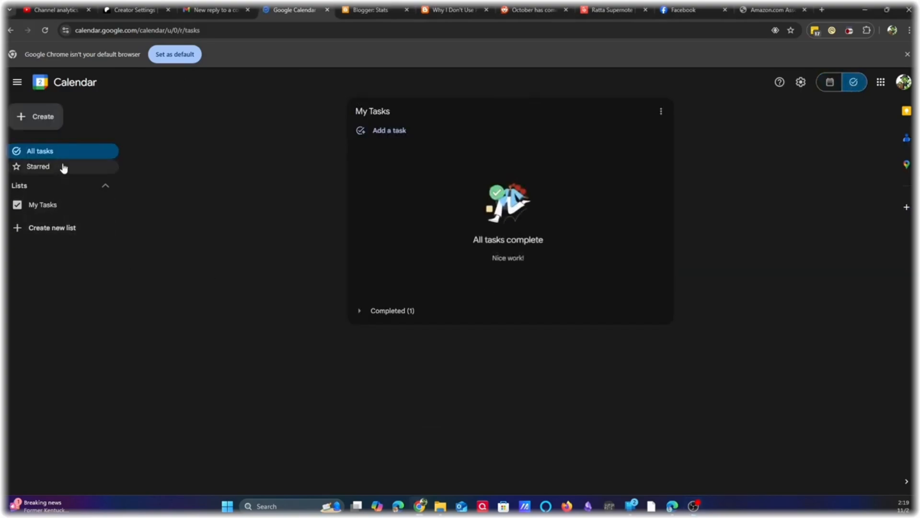
Create a task 'Test Task' on November 2 at 6:00AM in the My Tasks list and save it
{"action": "left_click", "coordinate": [388, 130]}
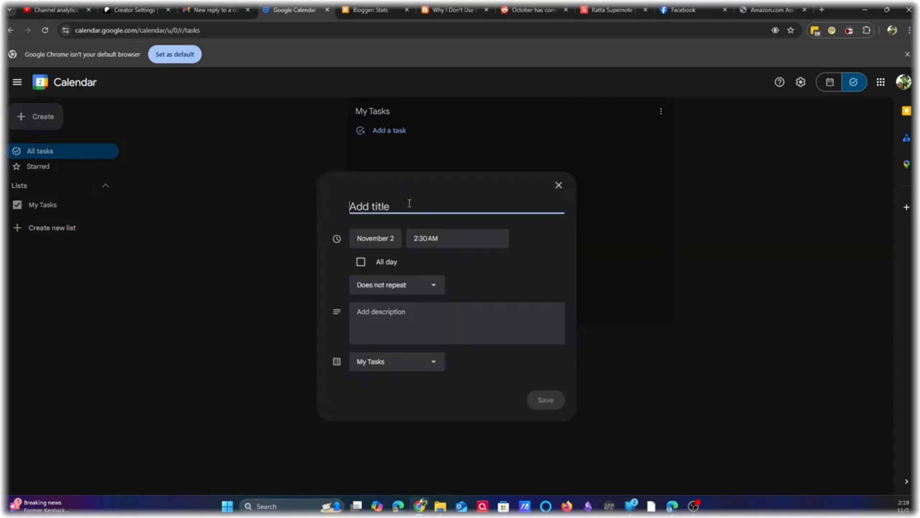
{"action": "type", "text": "Test Task"}
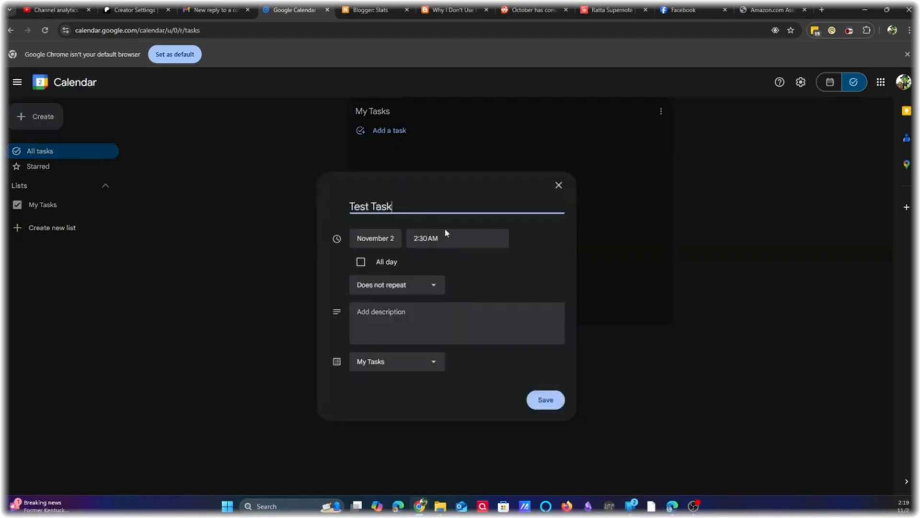
{"action": "left_click", "coordinate": [457, 238]}
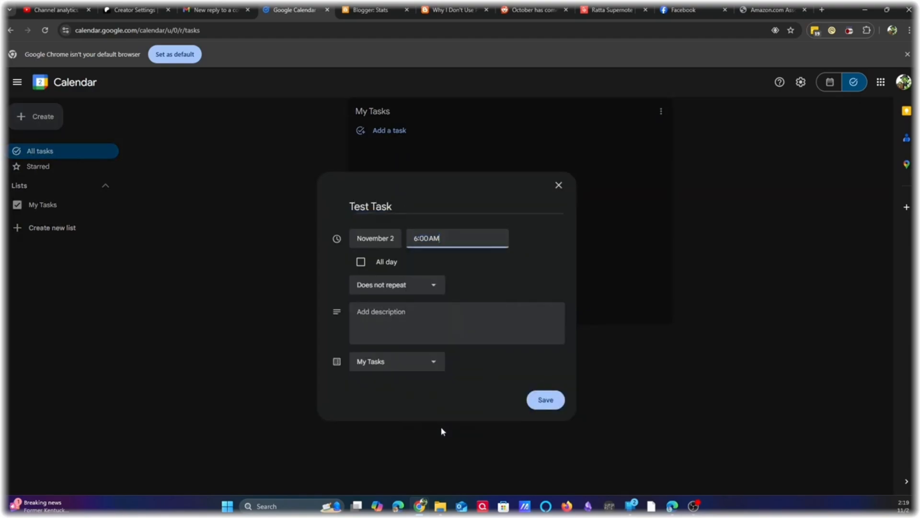
{"action": "left_click", "coordinate": [456, 323]}
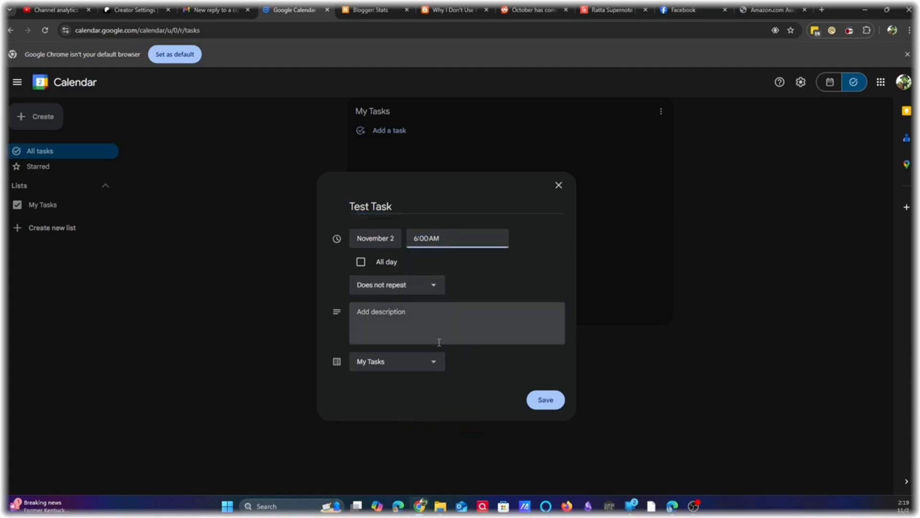
{"action": "left_click", "coordinate": [396, 362]}
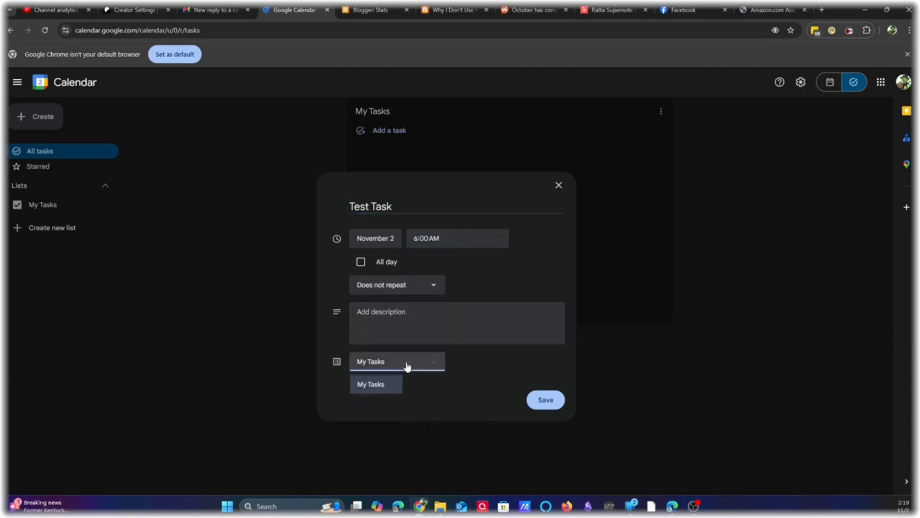
{"action": "left_click", "coordinate": [544, 399]}
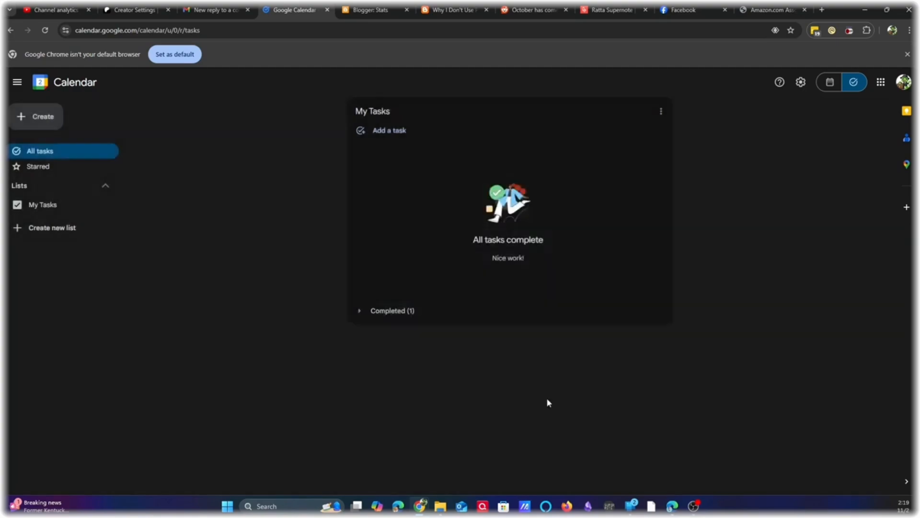
{"action": "left_click", "coordinate": [828, 81]}
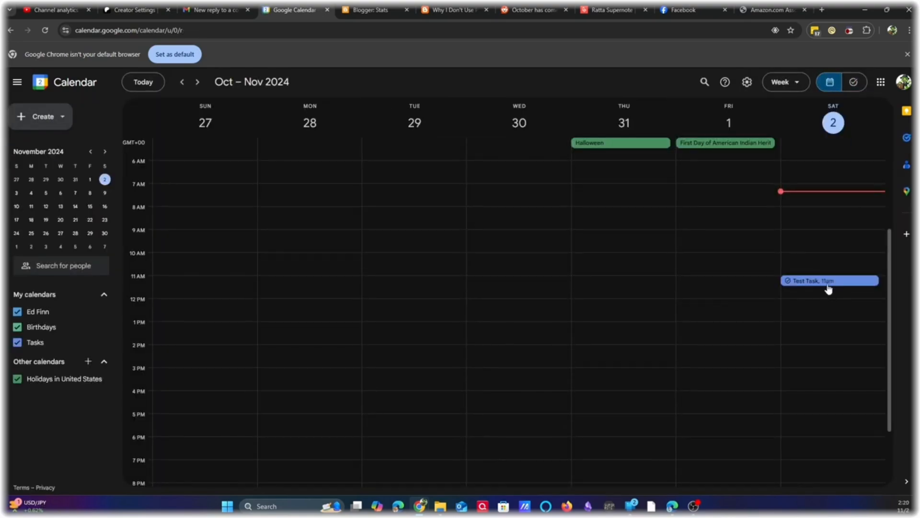
{"action": "mouse_move", "coordinate": [524, 242]}
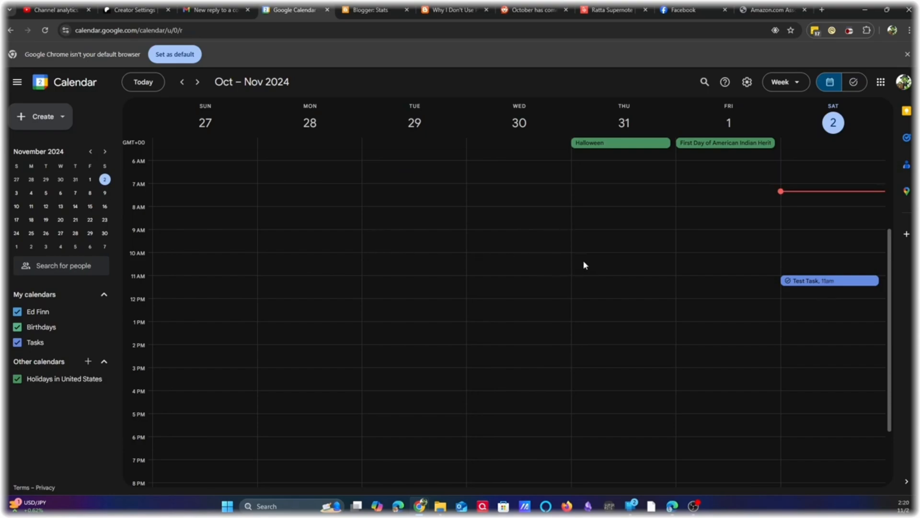
{"action": "mouse_move", "coordinate": [830, 285]}
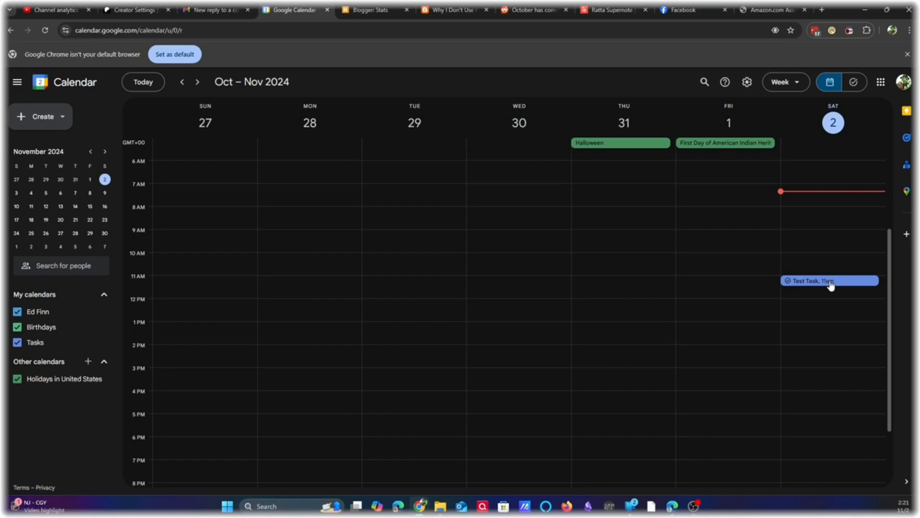
{"action": "mouse_move", "coordinate": [728, 270]}
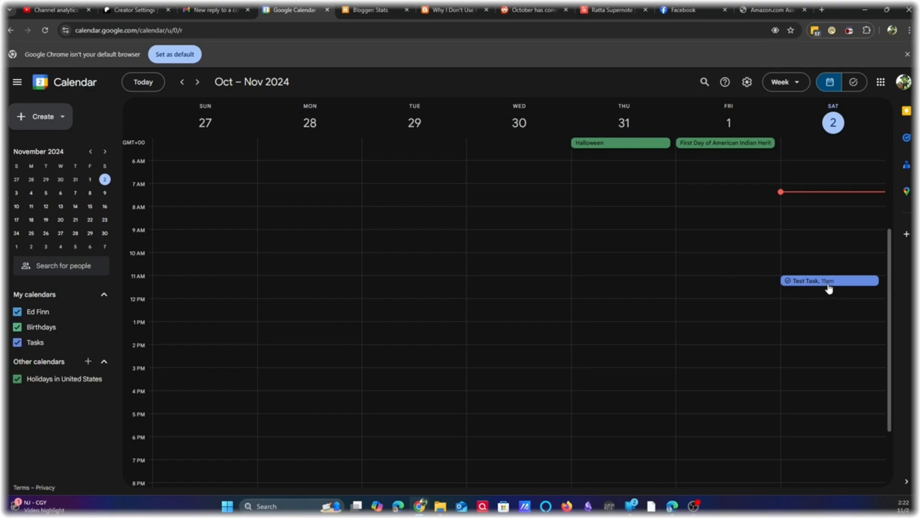
{"action": "mouse_move", "coordinate": [818, 291]}
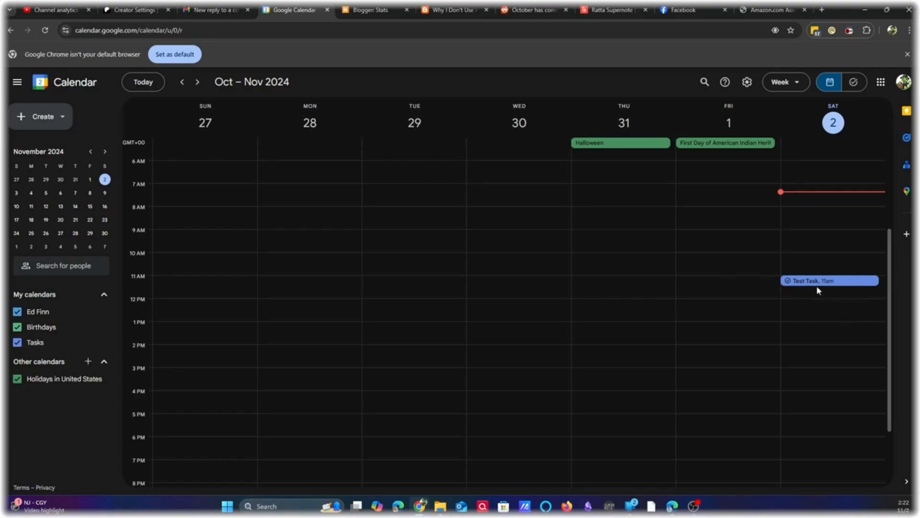